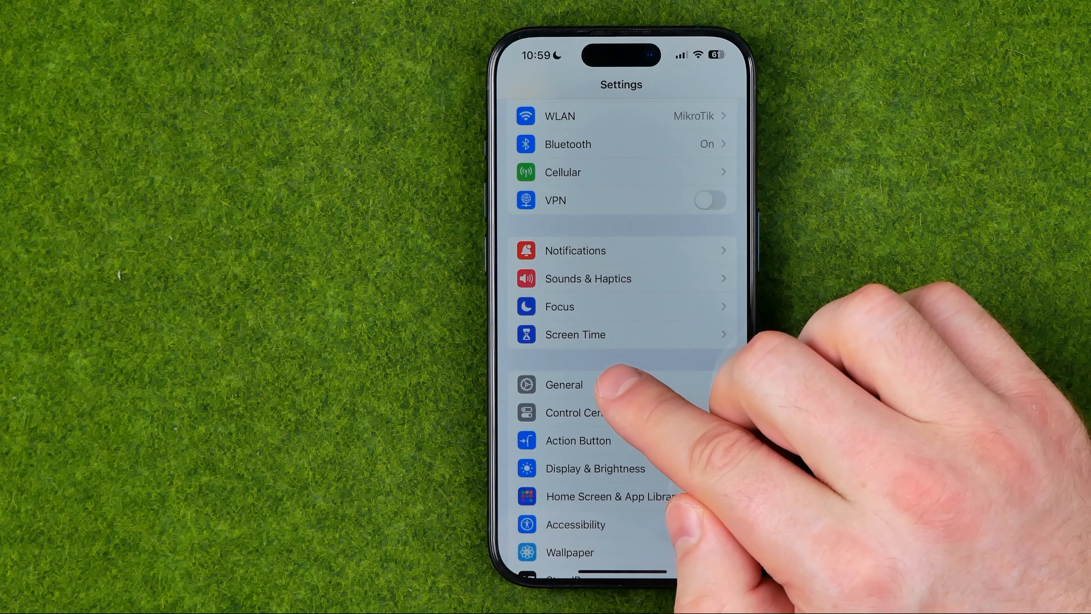
- Go into General and reach the Language & Region settings
left_click(564, 384)
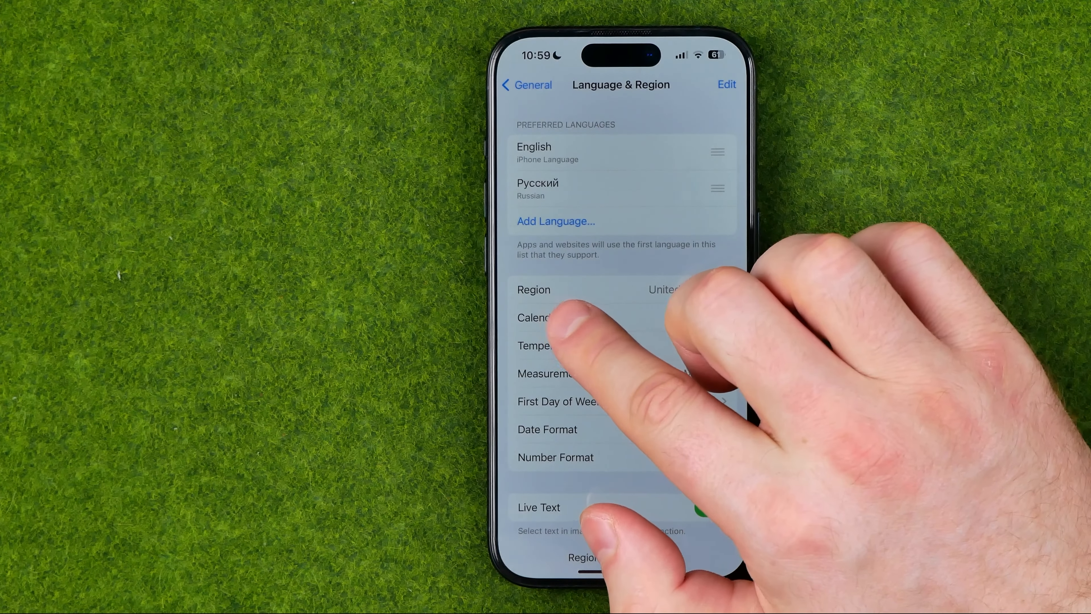
- Switch the calendar from Gregorian to Buddhist, then to Japanese, leaving Japanese checked
left_click(545, 318)
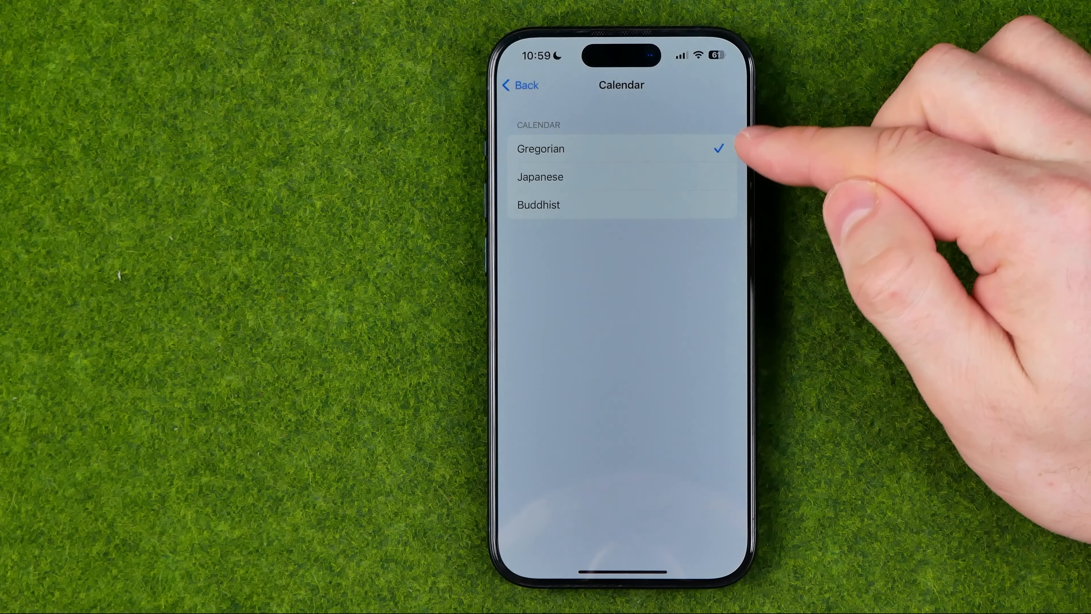
mouse_move(737, 144)
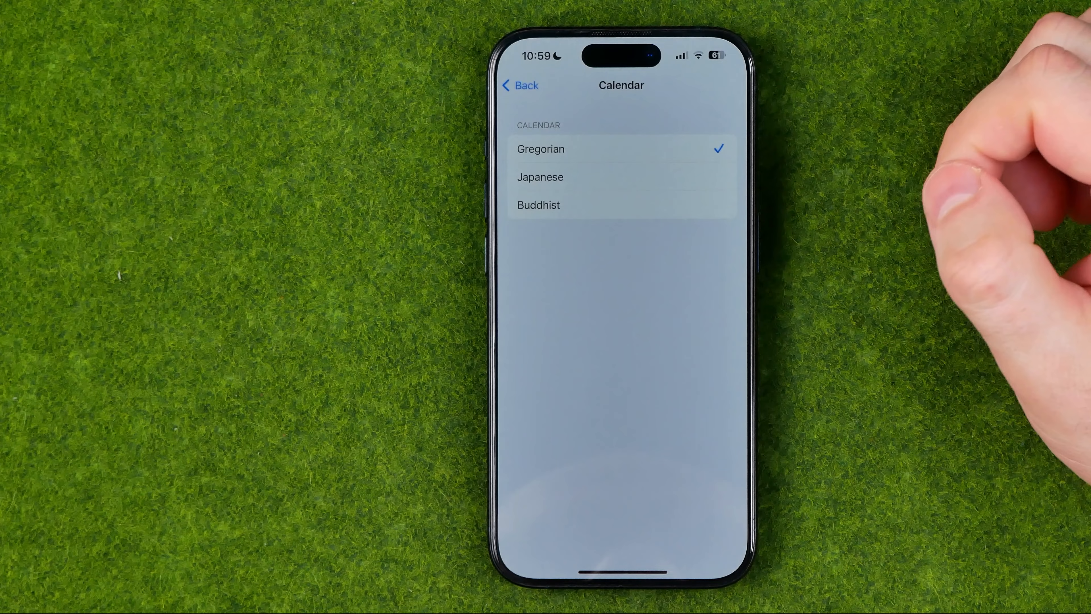
left_click(539, 204)
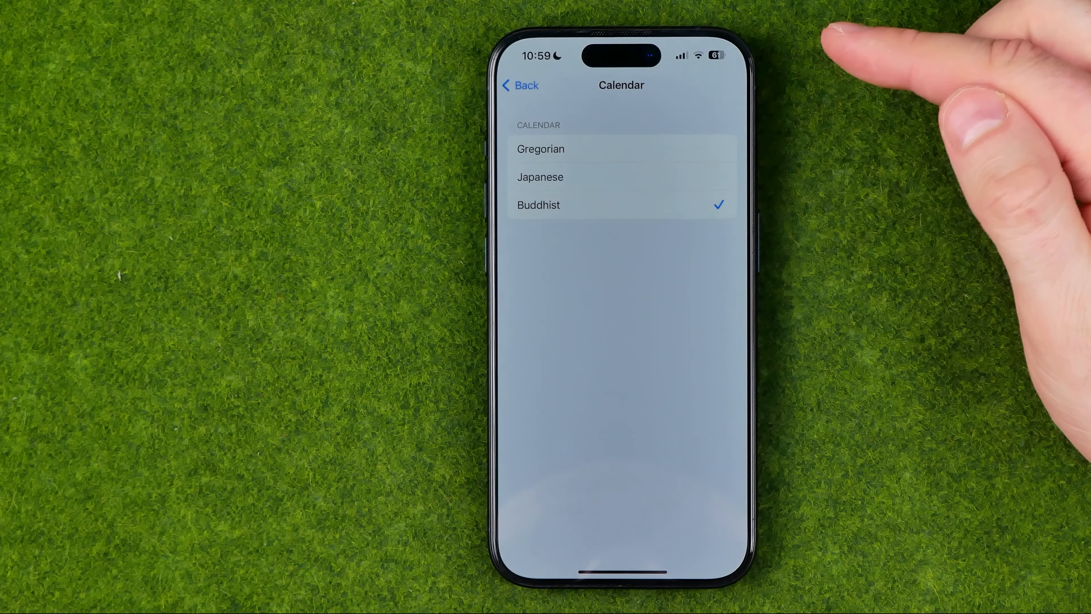
left_click(540, 177)
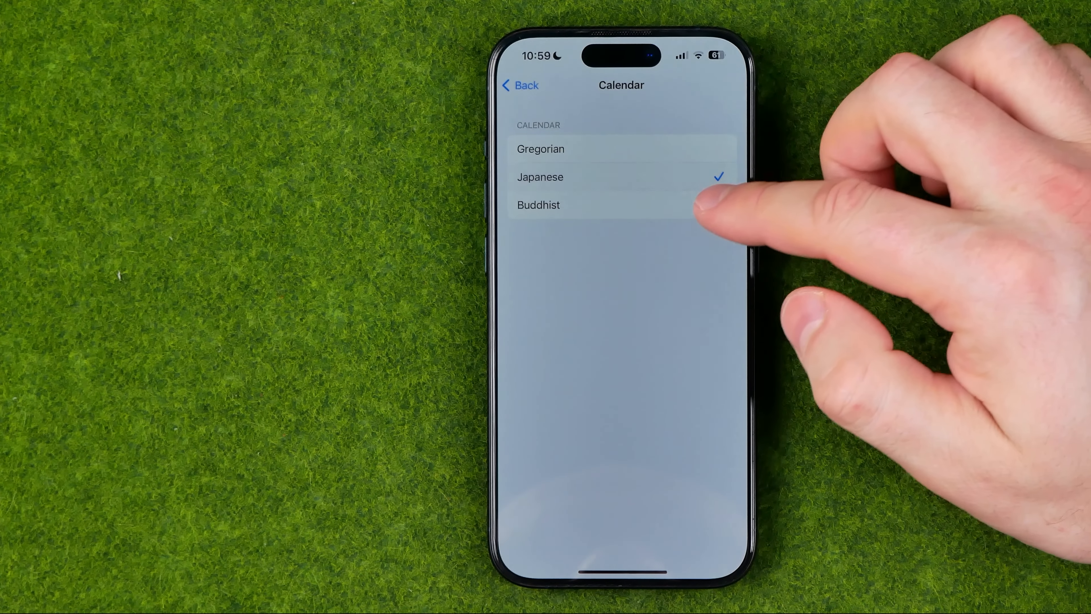